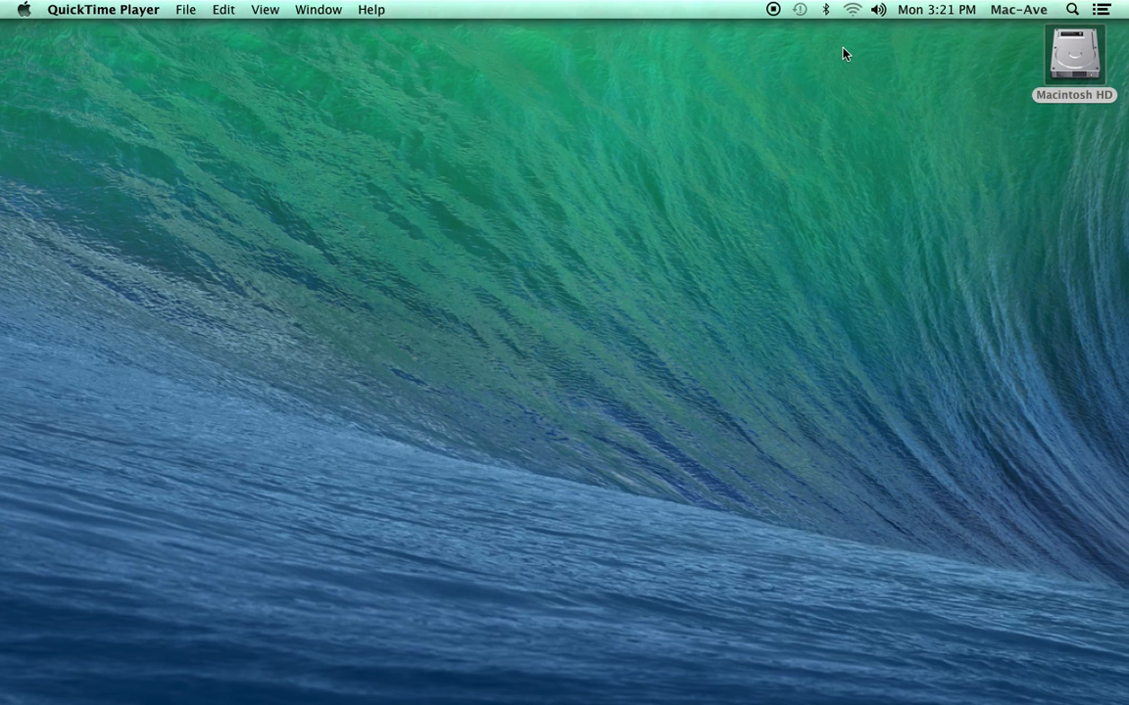
{"action": "mouse_move", "coordinate": [850, 10]}
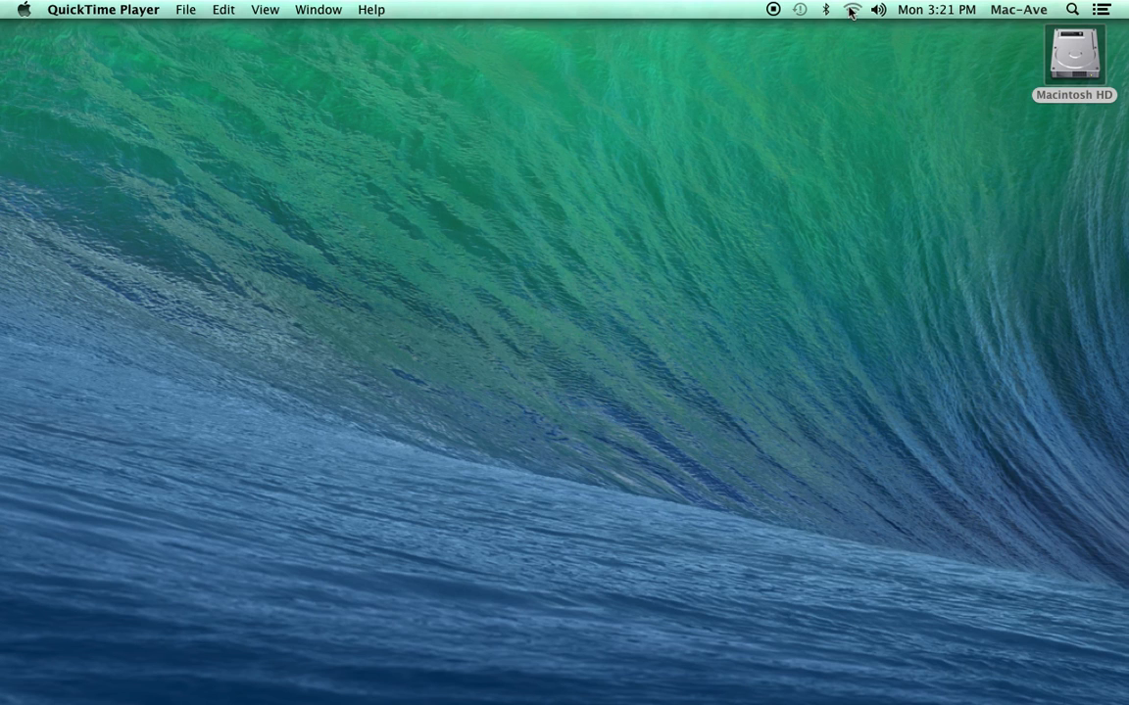
Step: From the Wi-Fi menu, select AirPort Time Capsule under New AirPort Base Station to begin setup
{"action": "left_click", "coordinate": [851, 9]}
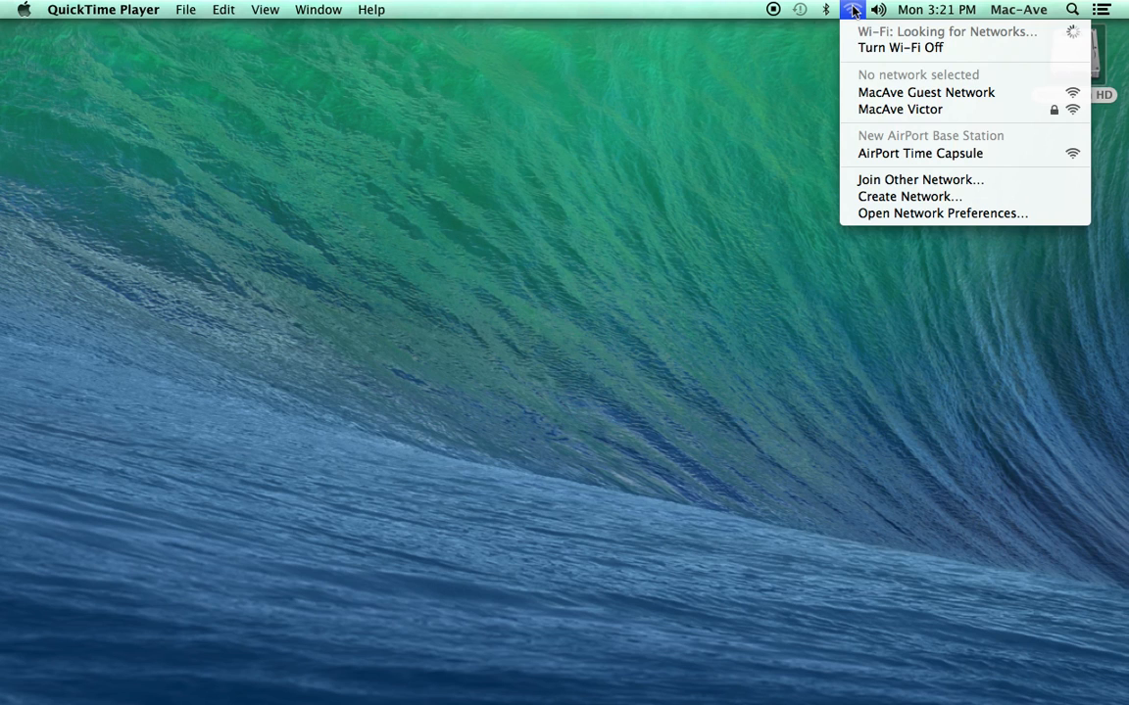
{"action": "mouse_move", "coordinate": [919, 153]}
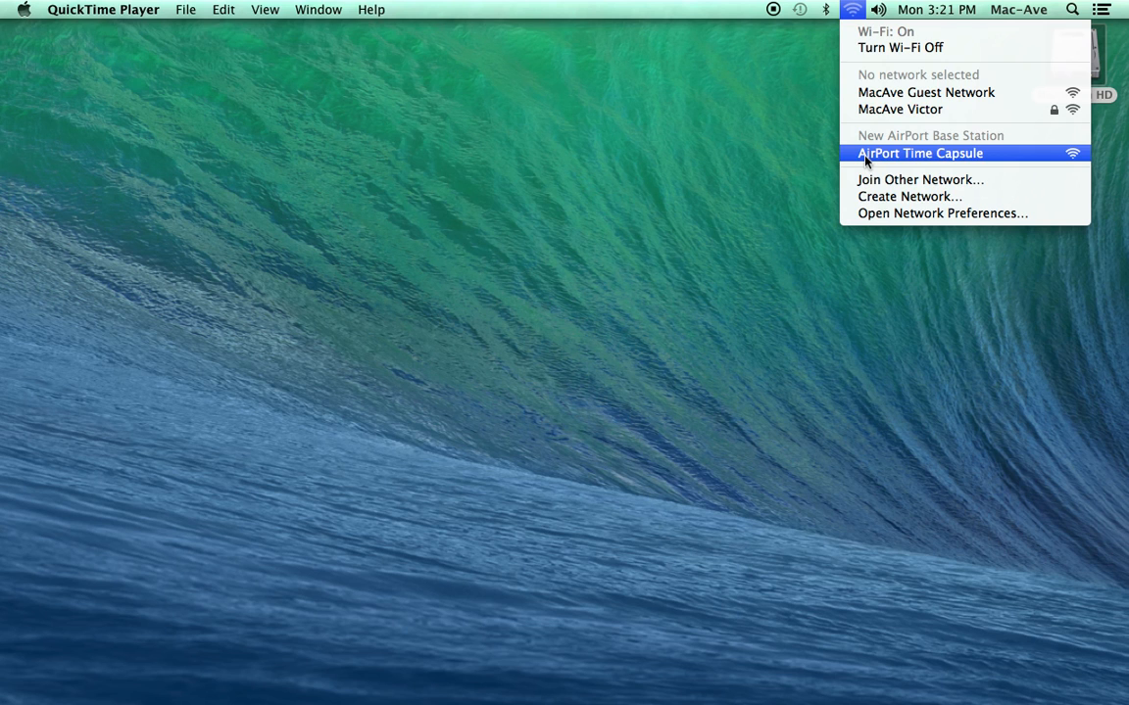
{"action": "left_click", "coordinate": [919, 153]}
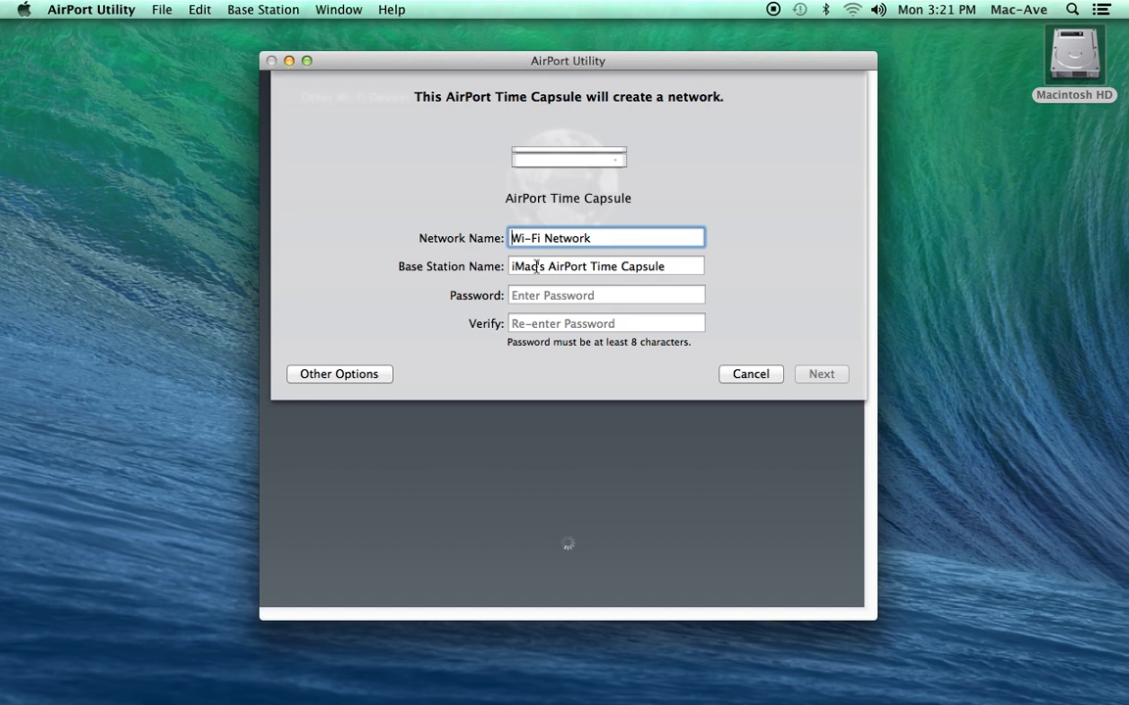
Step: Name the base station 'AirPort Time Capsule' and enter the network password in both fields
{"action": "left_click", "coordinate": [606, 295]}
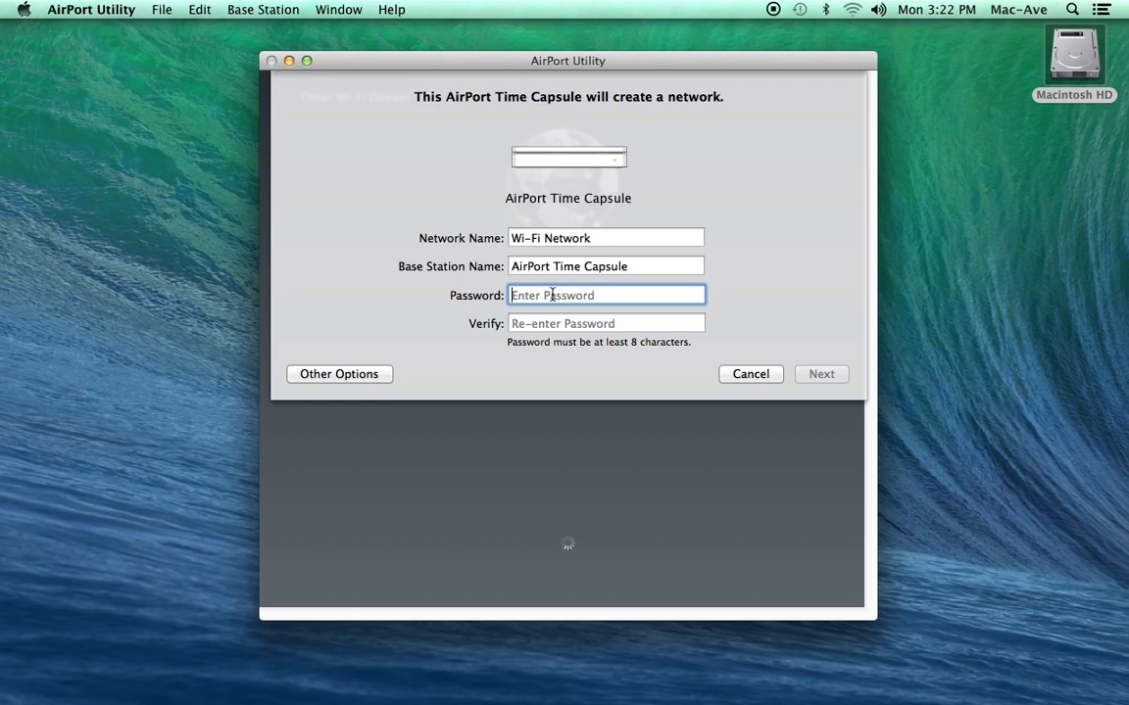
{"action": "type", "text": "••••"}
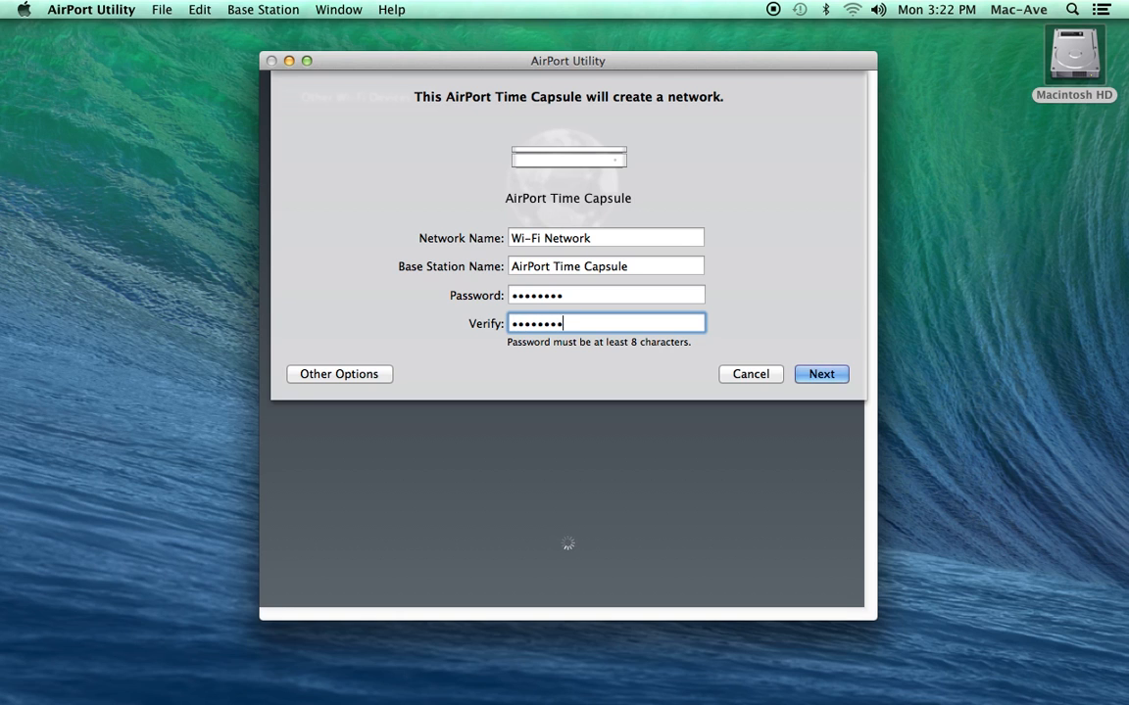
{"action": "left_click", "coordinate": [606, 237]}
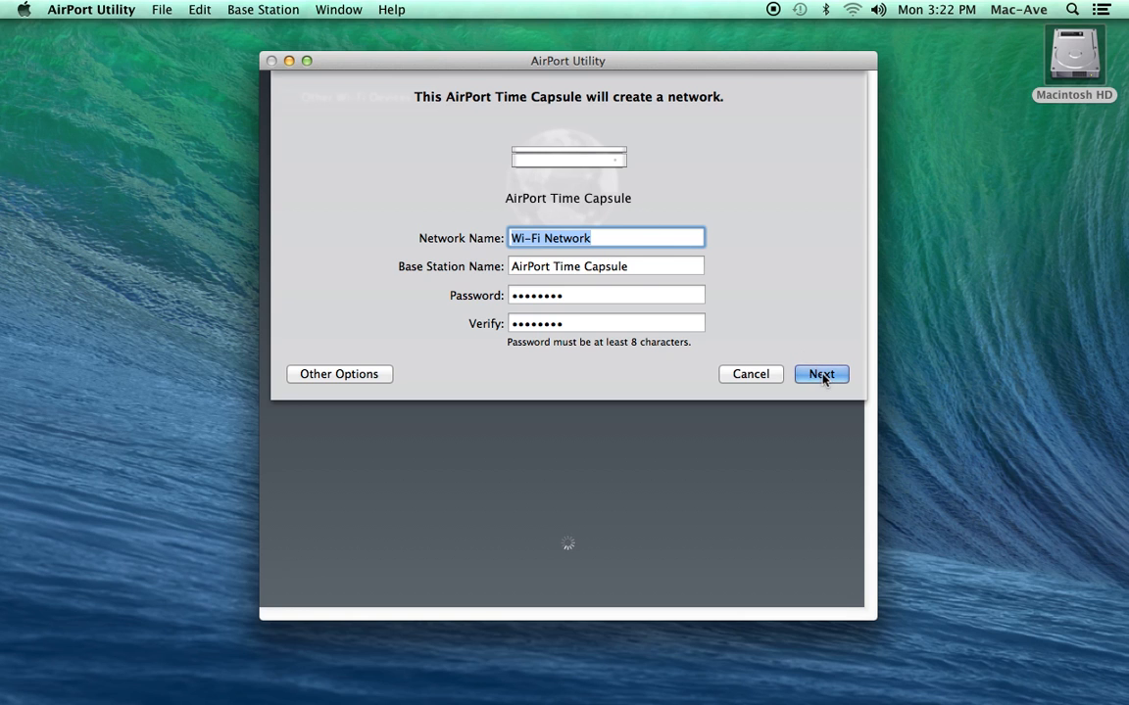
Step: Submit the network settings and continue past the Ethernet warning without an Internet connection
{"action": "left_click", "coordinate": [820, 374]}
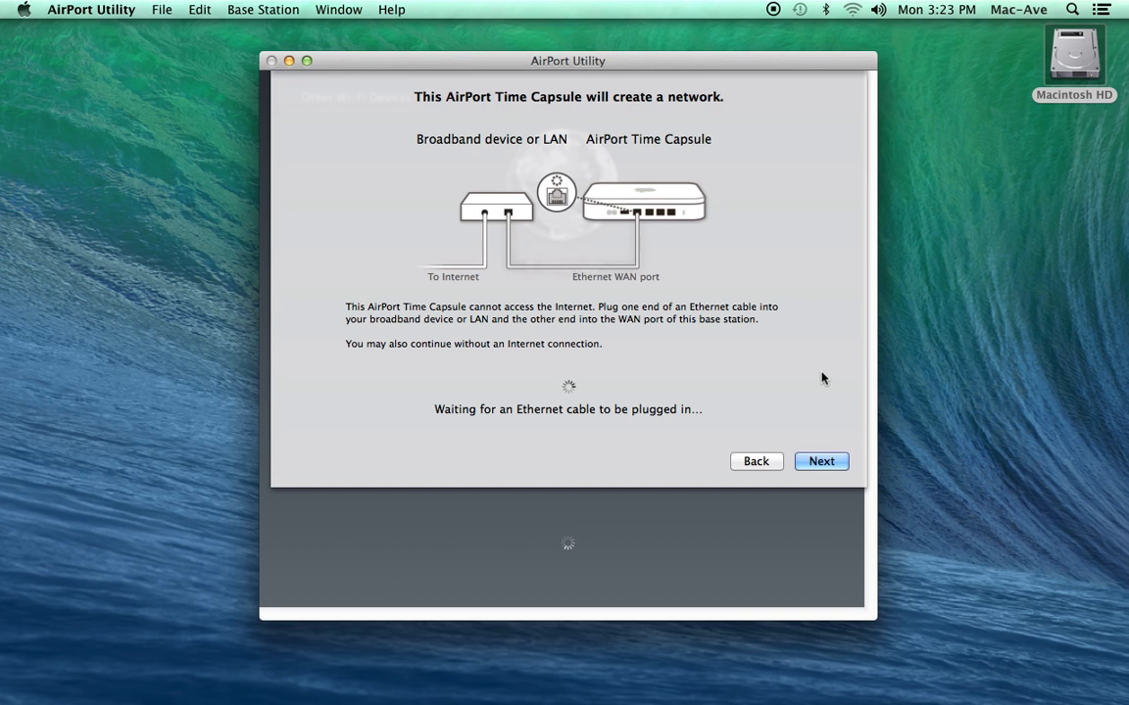
{"action": "left_click", "coordinate": [821, 461]}
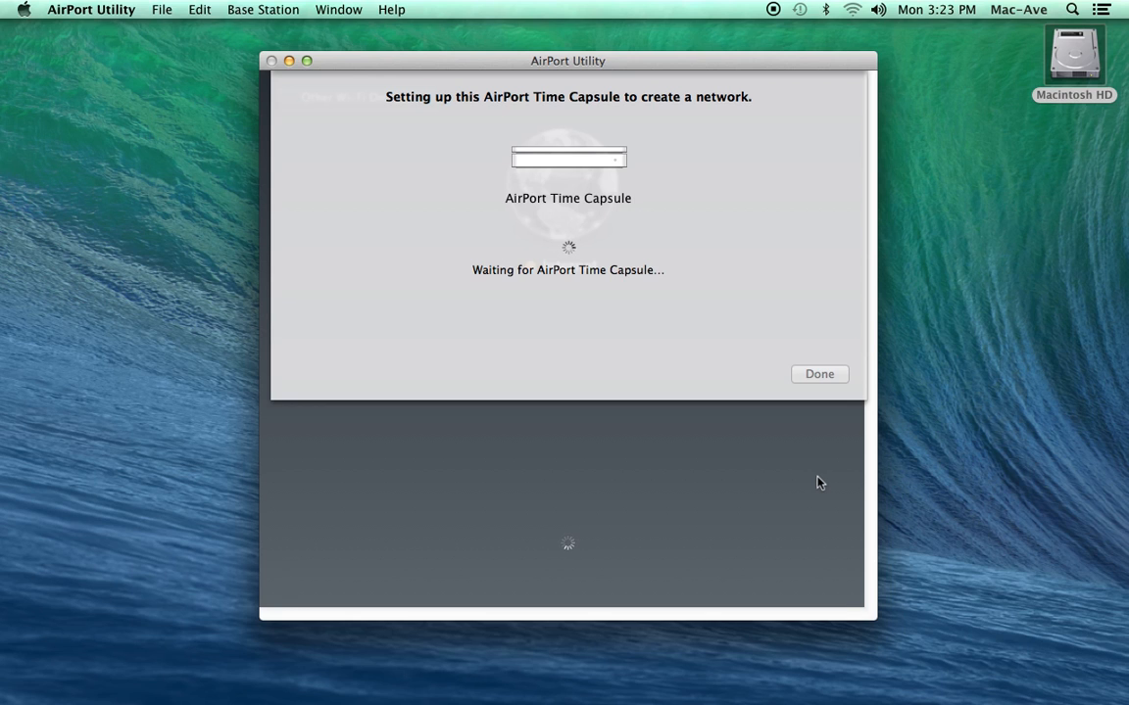
{"action": "mouse_move", "coordinate": [822, 394]}
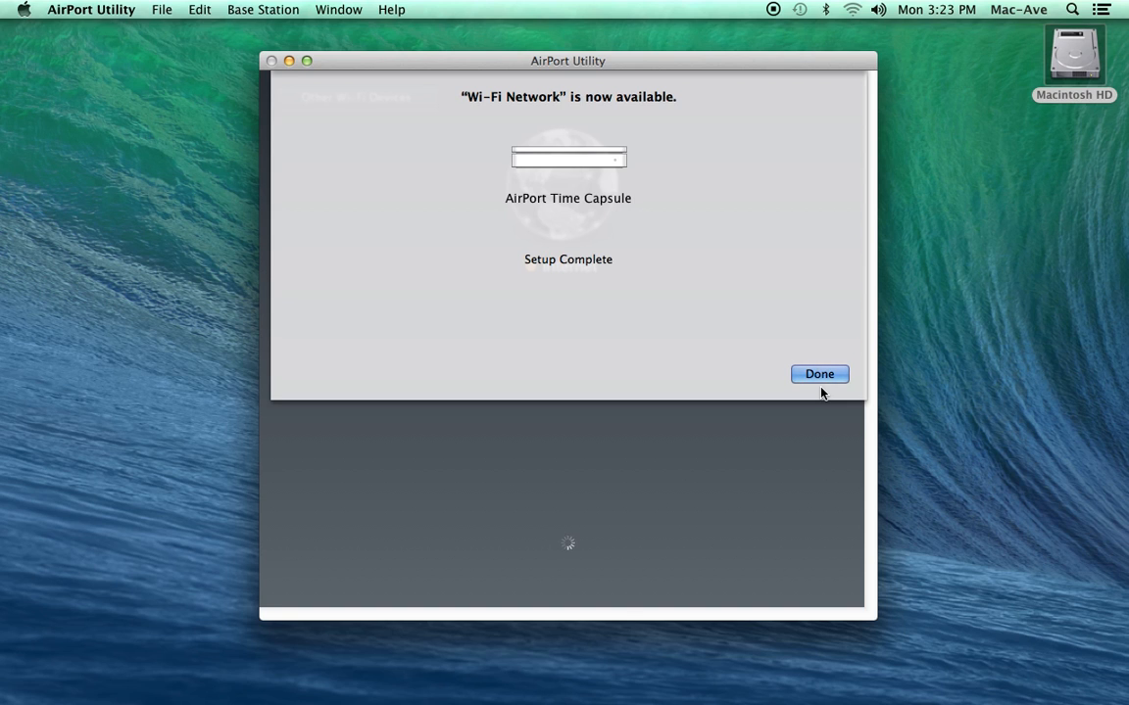
Step: Dismiss the Setup Complete screen with Done
{"action": "left_click", "coordinate": [819, 374]}
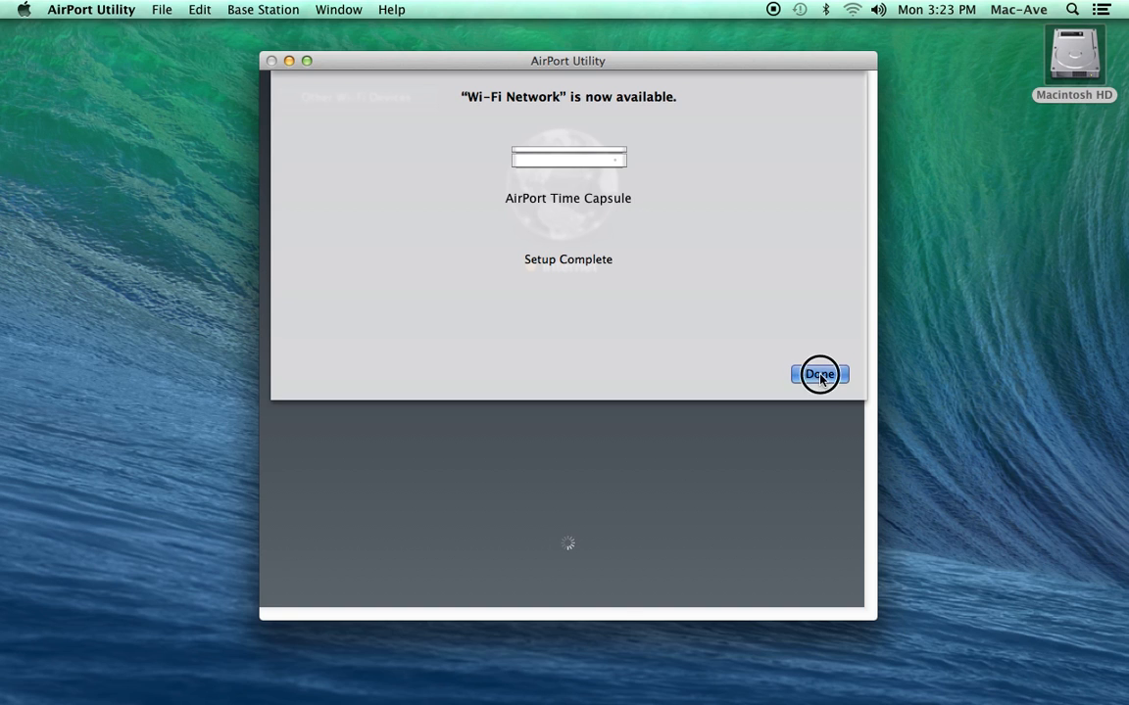
Step: Quit AirPort Utility from its application menu, returning to the desktop
{"action": "left_click", "coordinate": [819, 374]}
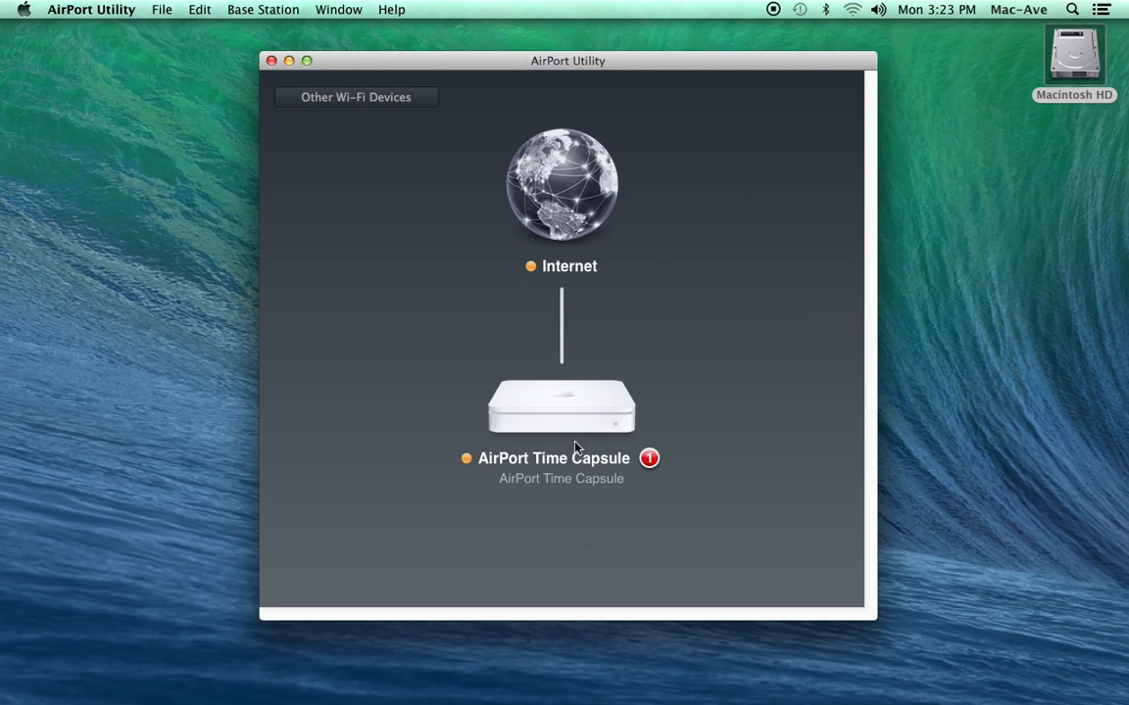
{"action": "mouse_move", "coordinate": [562, 412]}
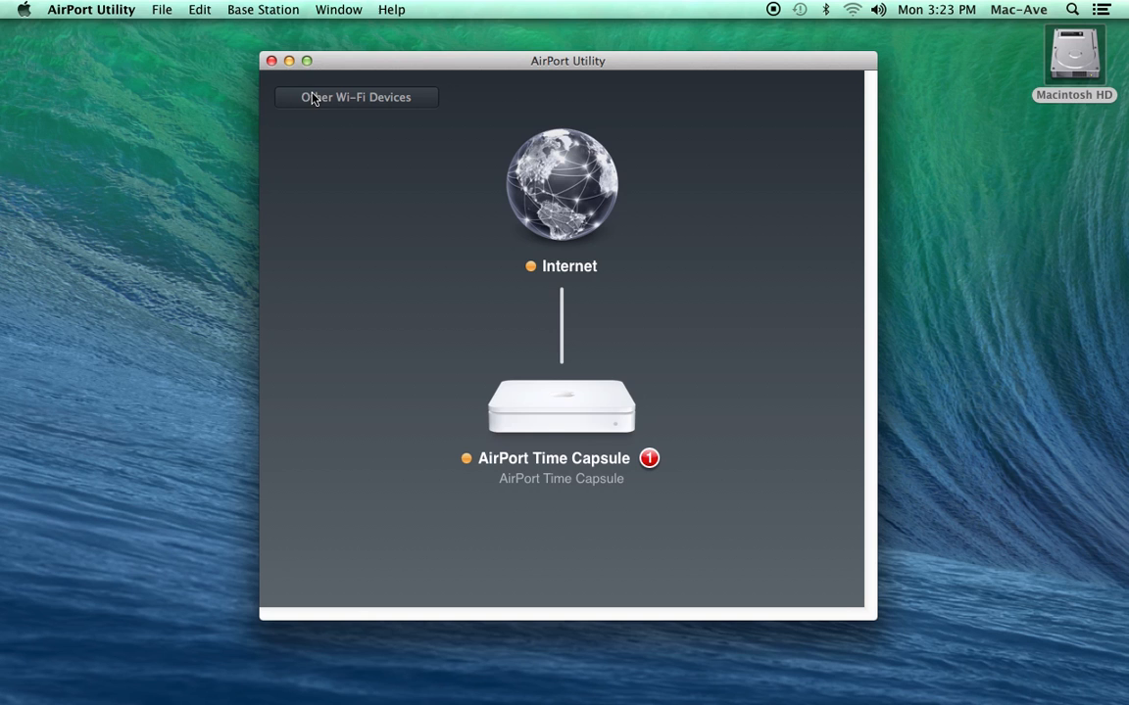
{"action": "left_click", "coordinate": [90, 9]}
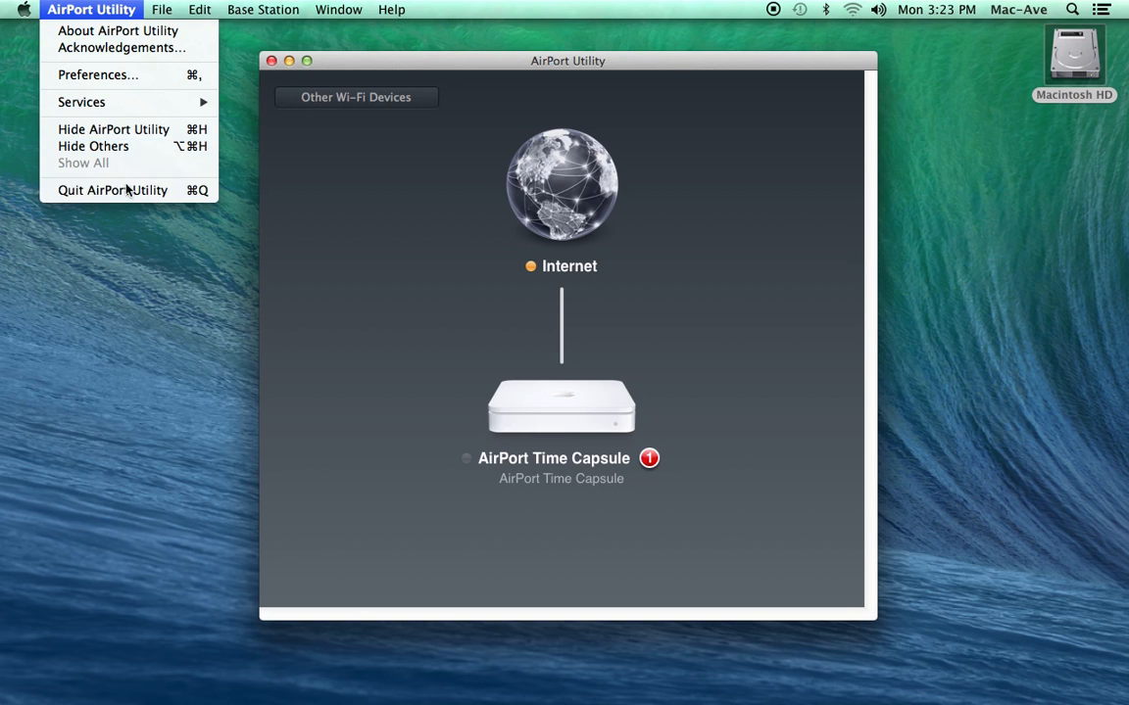
{"action": "left_click", "coordinate": [112, 190]}
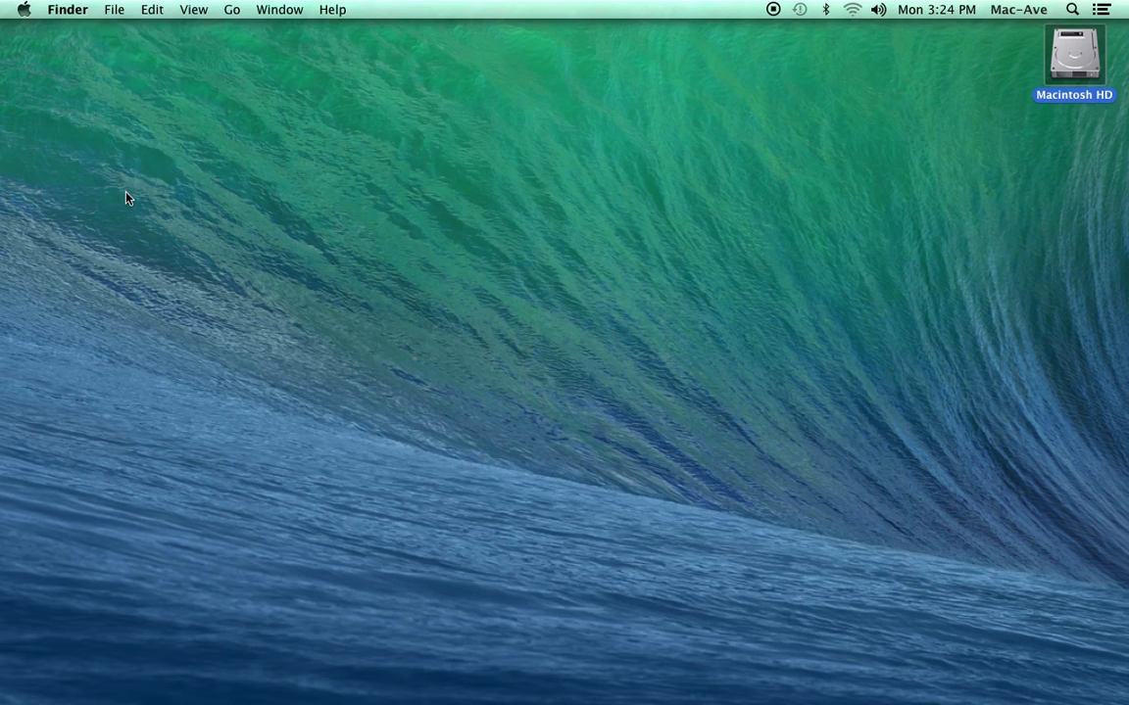
{"action": "mouse_move", "coordinate": [849, 116]}
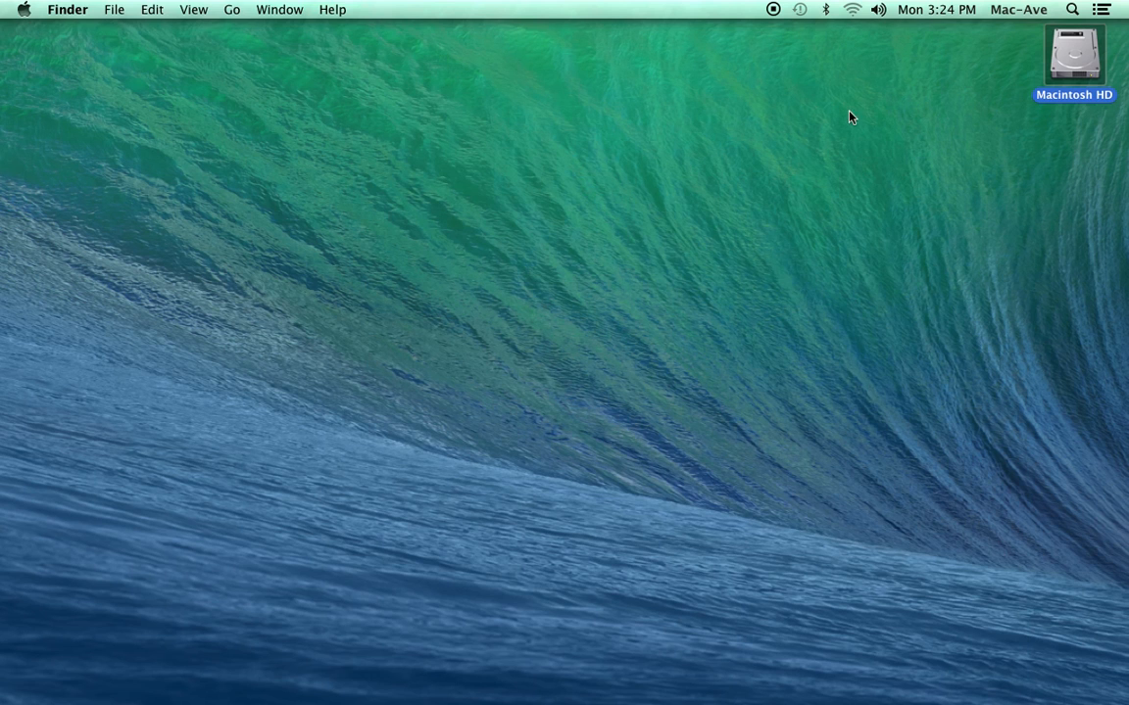
Step: Show the nearby Wi-Fi networks list, including the AirPort Time Capsule
{"action": "left_click", "coordinate": [851, 9]}
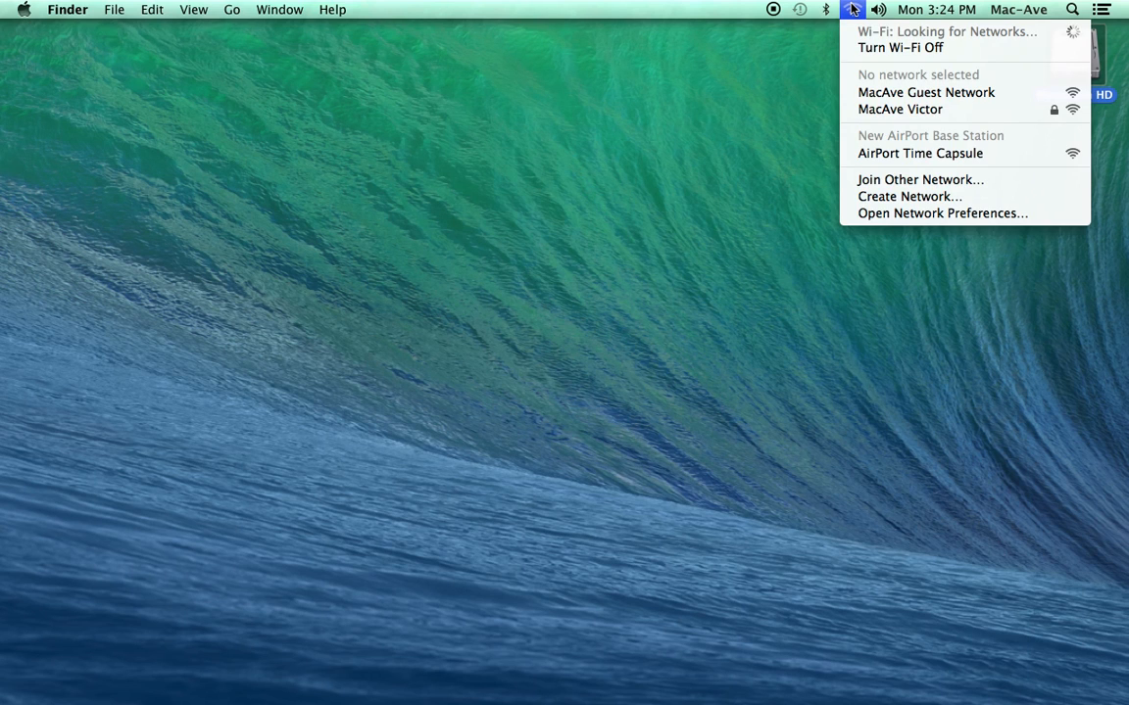